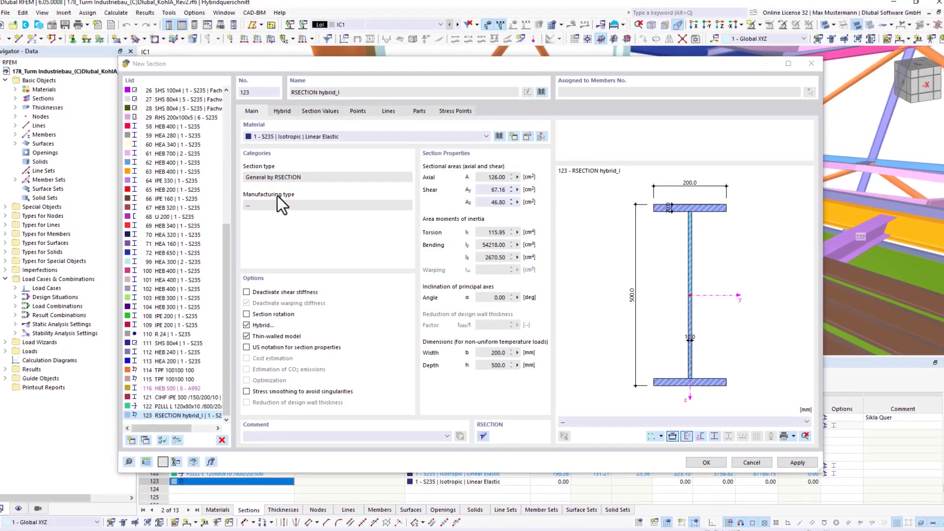
Review the hybrid I-section with the web in S235 and both flanges in S355
{"action": "left_click", "coordinate": [279, 111]}
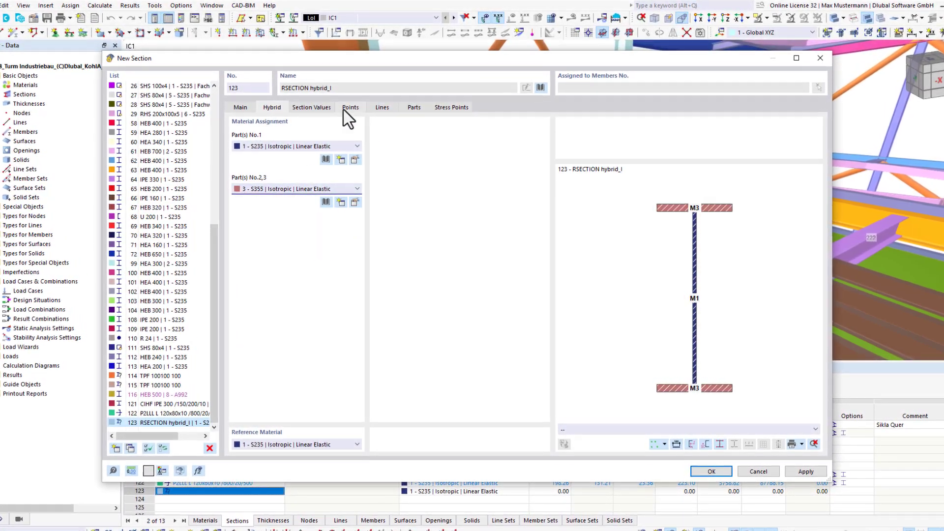
{"action": "left_click", "coordinate": [413, 106]}
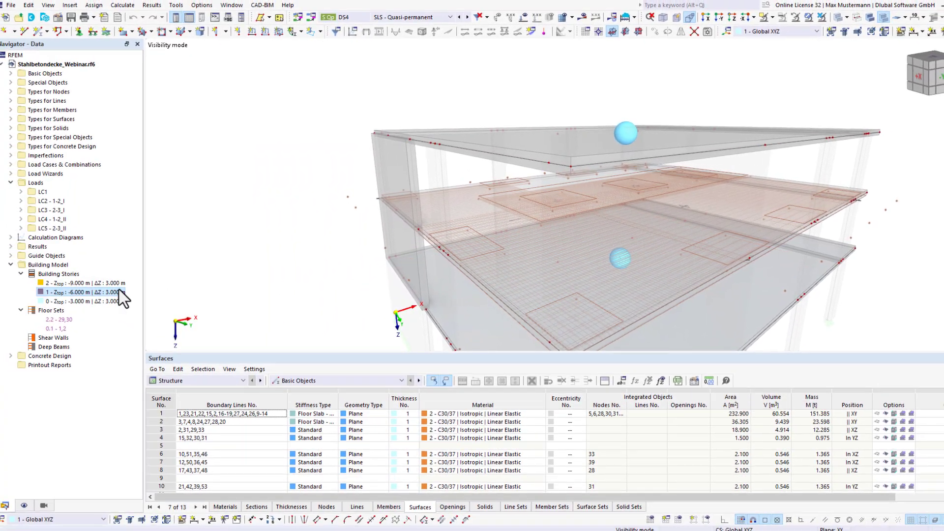
Set story 1's floor to Rigid Diaphragm with hinged elastic walls for line supports
{"action": "double_click", "coordinate": [73, 290]}
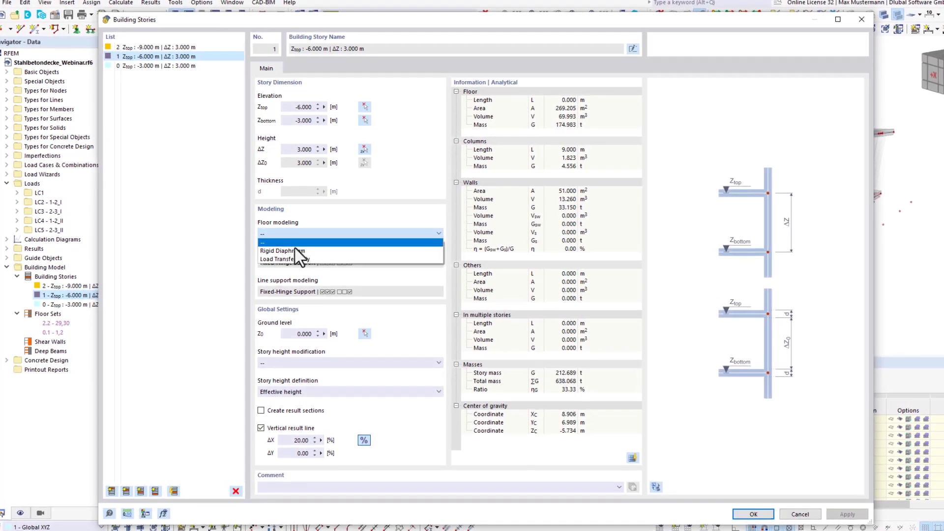
{"action": "left_click", "coordinate": [283, 251]}
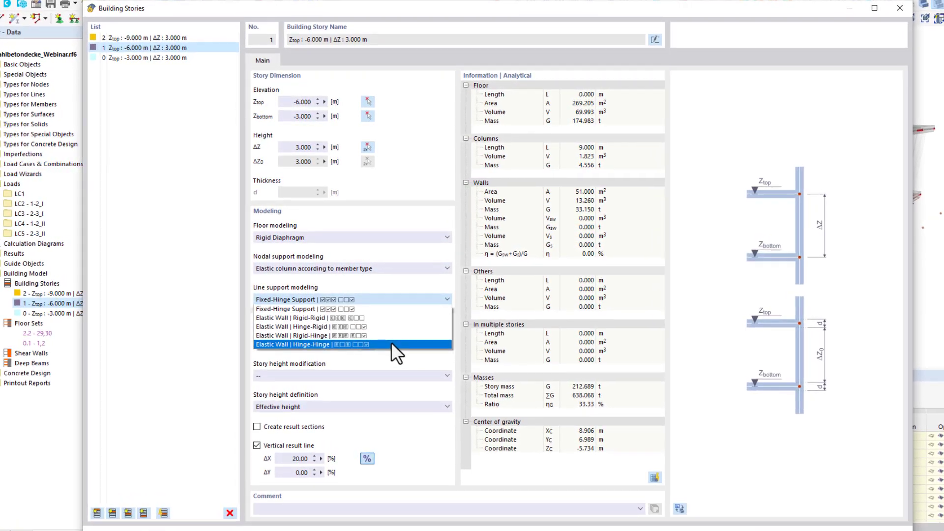
{"action": "left_click", "coordinate": [302, 345]}
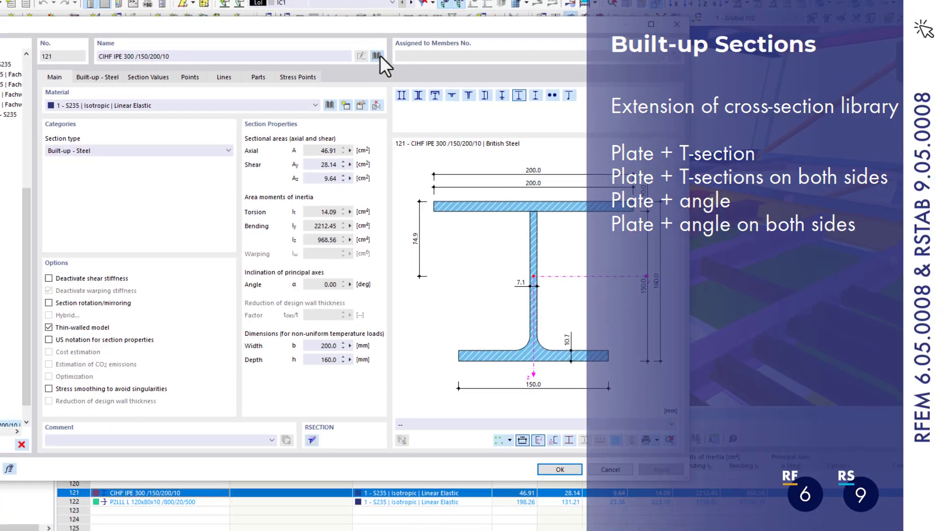
Redefine section 121 as Plate & 2 Angles Connected by Shorter Legs with a library angle profile
{"action": "left_click", "coordinate": [376, 57]}
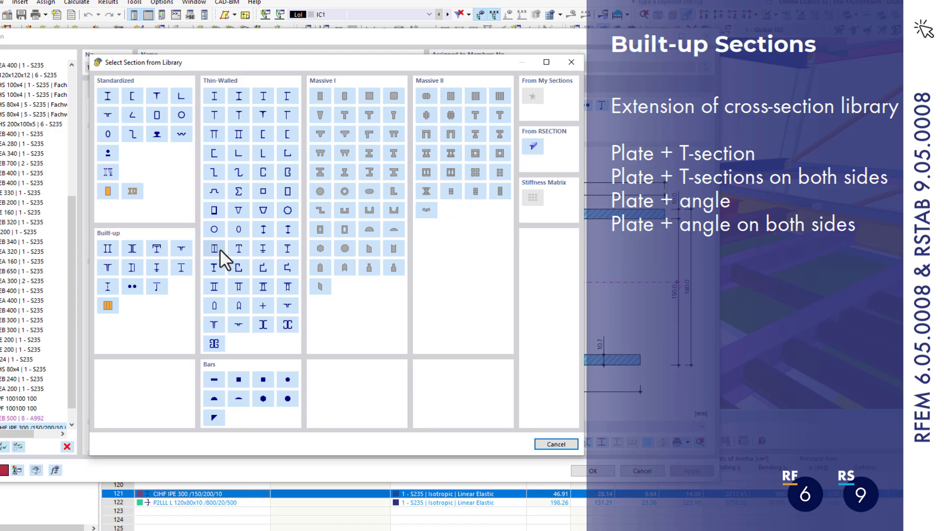
{"action": "left_click", "coordinate": [214, 248]}
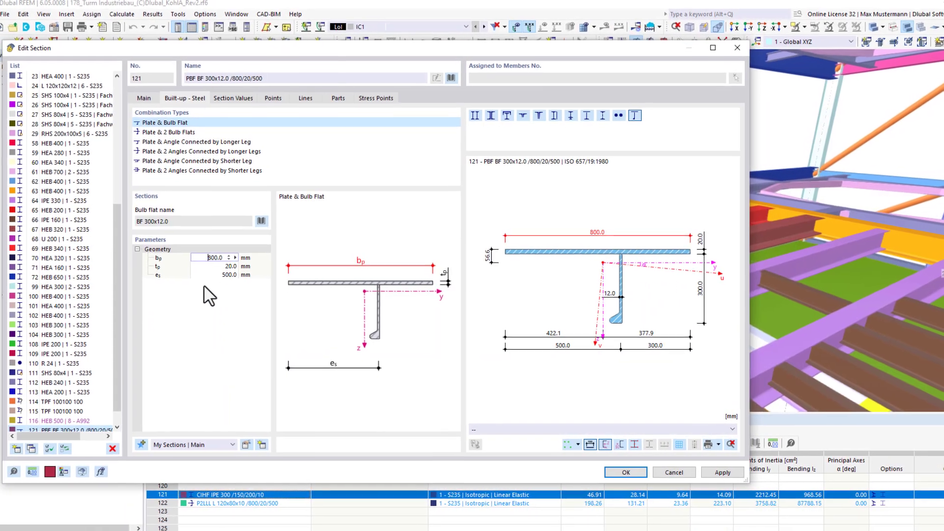
{"action": "left_click", "coordinate": [199, 144]}
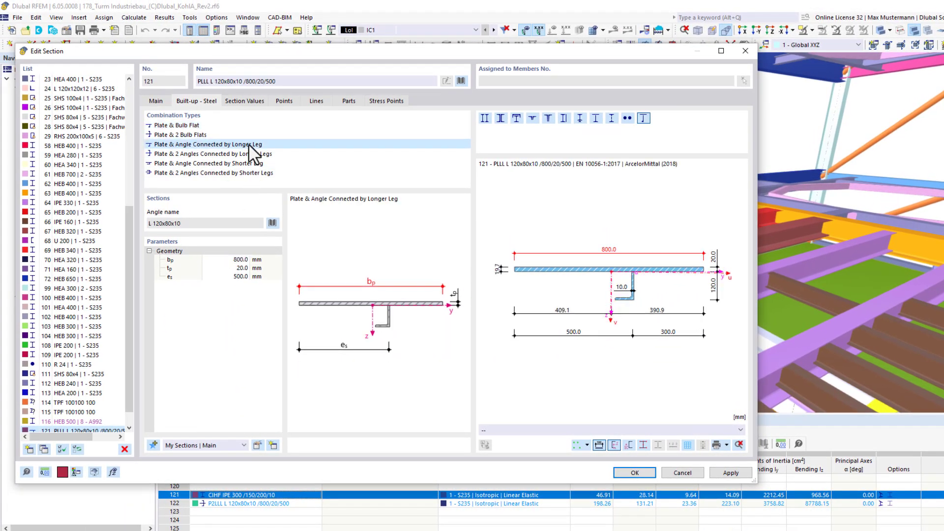
{"action": "left_click", "coordinate": [214, 172]}
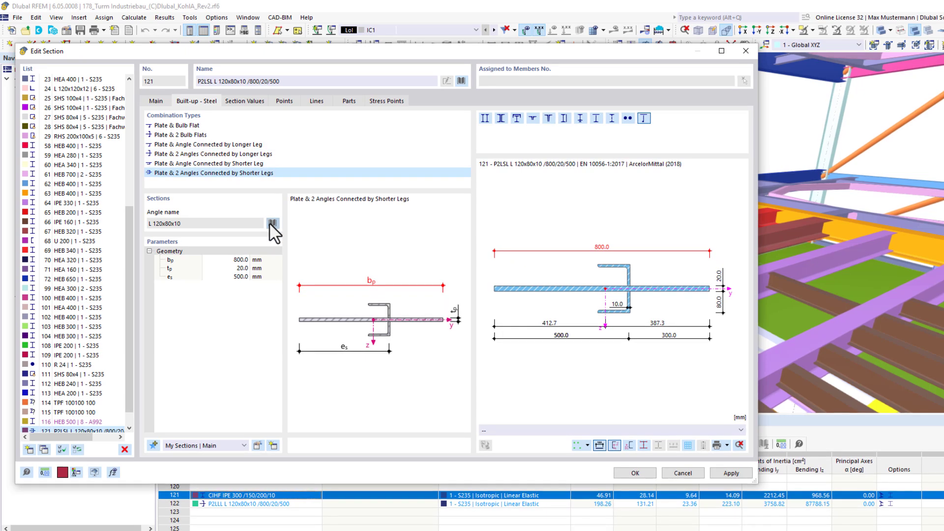
{"action": "left_click", "coordinate": [272, 223]}
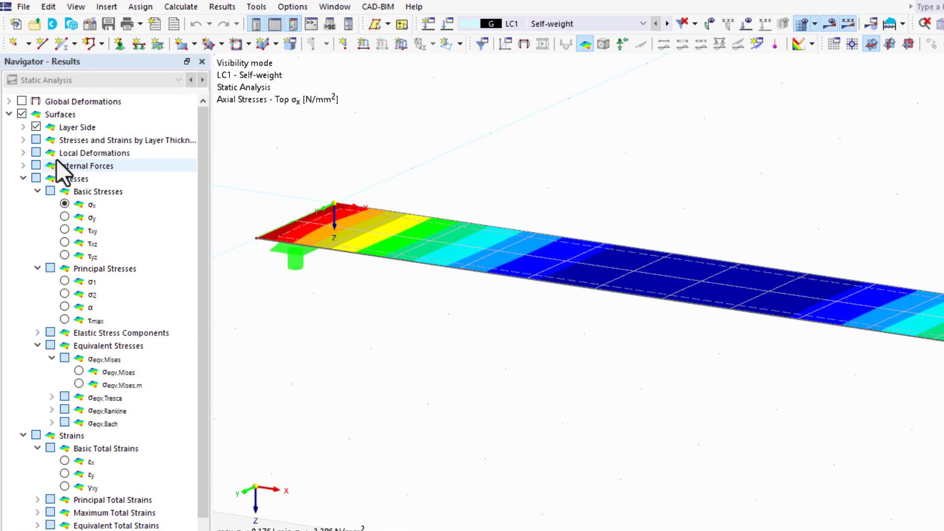
Switch the slab axial stress display to the Middle layer side, then the Bottom
{"action": "left_click", "coordinate": [20, 127]}
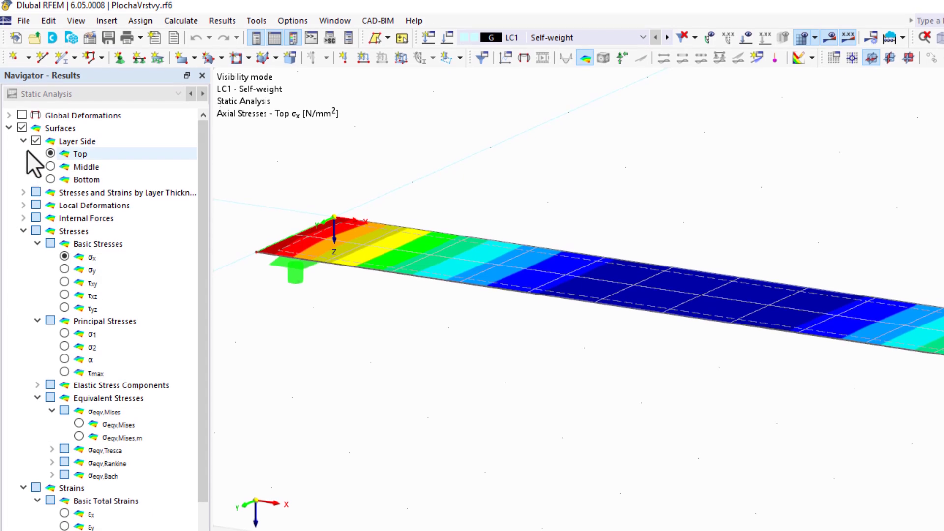
{"action": "left_click", "coordinate": [41, 166]}
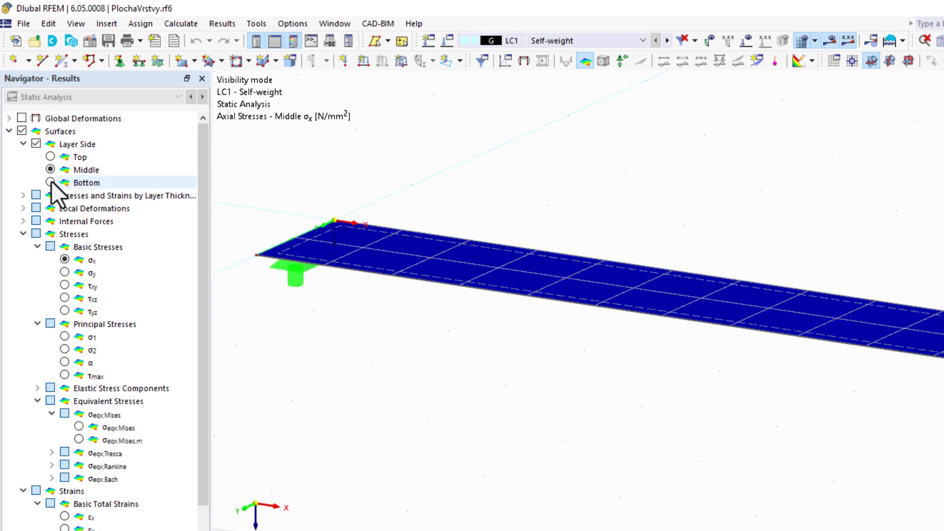
{"action": "left_click", "coordinate": [50, 183]}
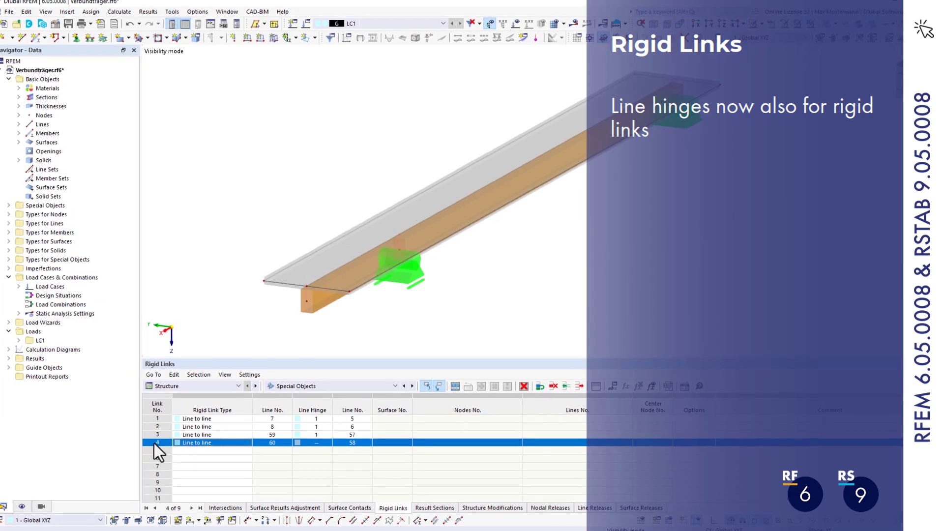
Add a line hinge to rigid link 4 releasing ux and editing the φx spring constant
{"action": "double_click", "coordinate": [212, 443]}
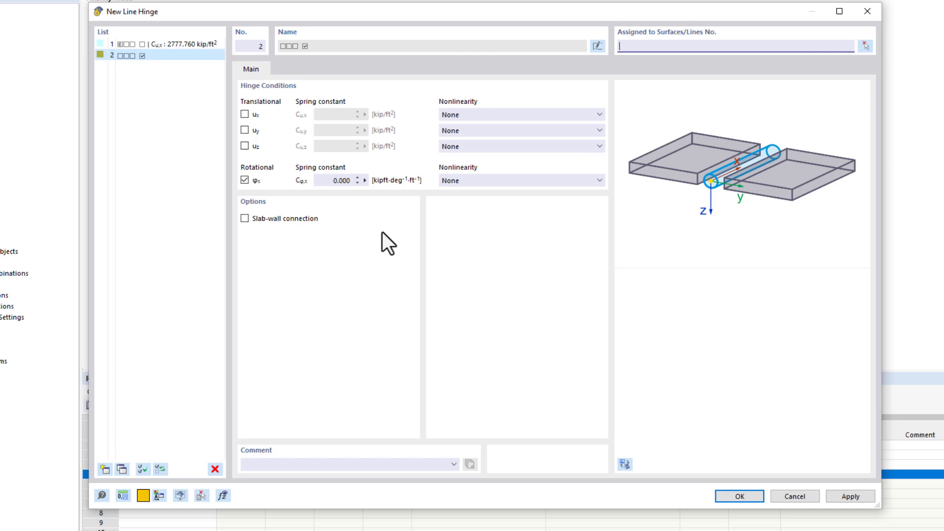
{"action": "left_click", "coordinate": [244, 114]}
{"action": "type", "text": "5"}
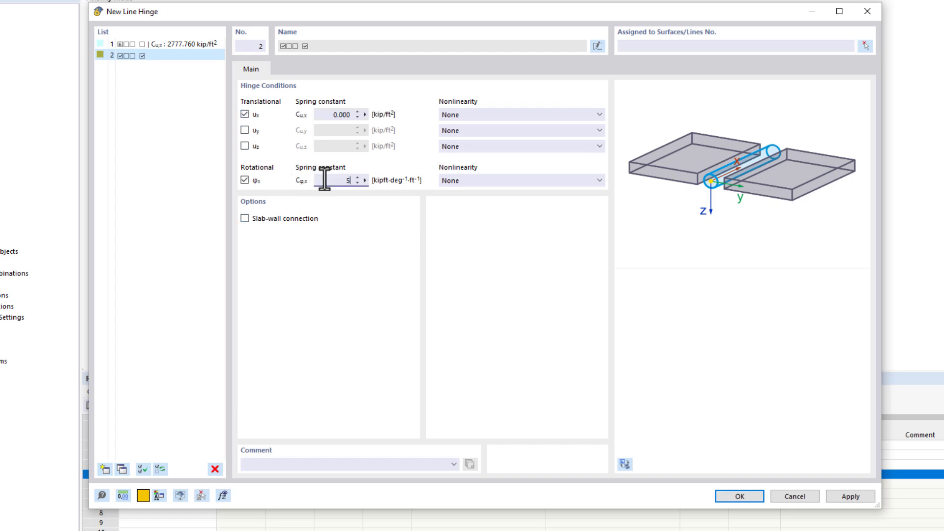
{"action": "type", "text": "000"}
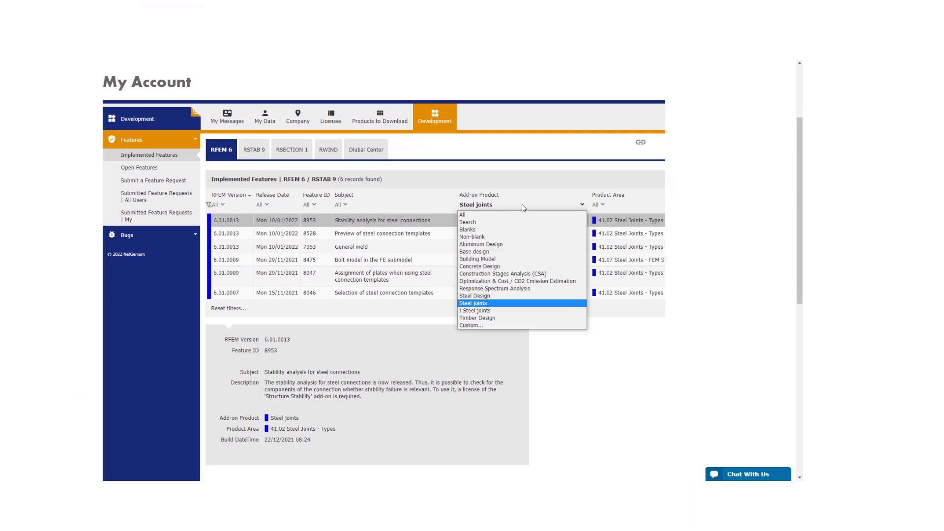
Filter the implemented RFEM 6 features list to the Base design add-on
{"action": "left_click", "coordinate": [473, 252]}
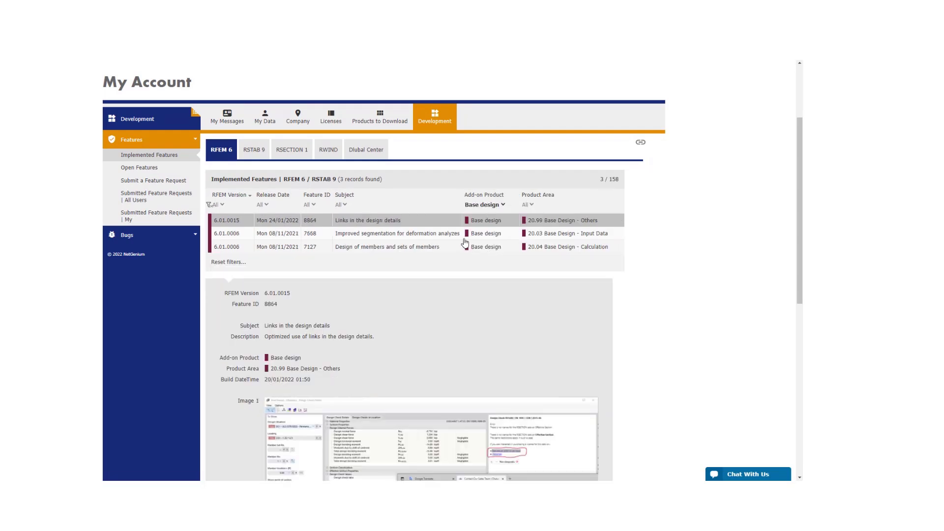